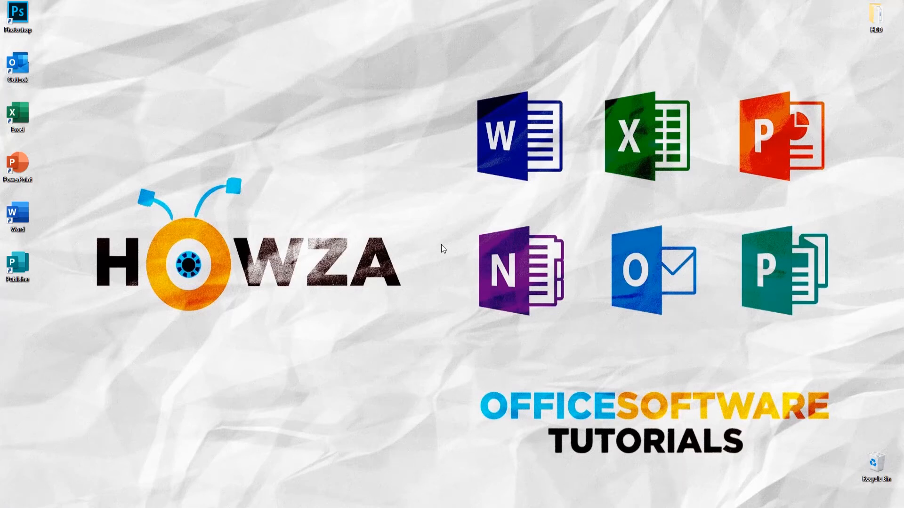
- Launch Outlook from the desktop and open the Outlook Options dialog via File
left_click(17, 66)
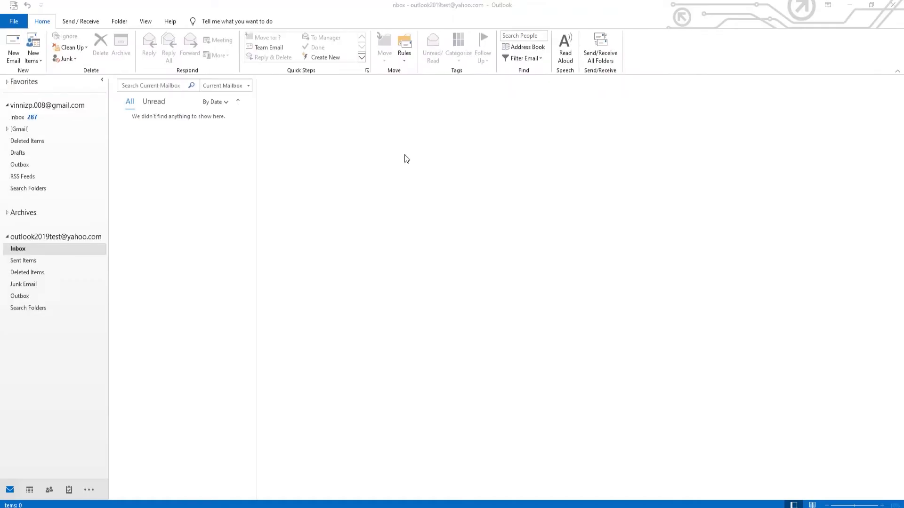
left_click(13, 21)
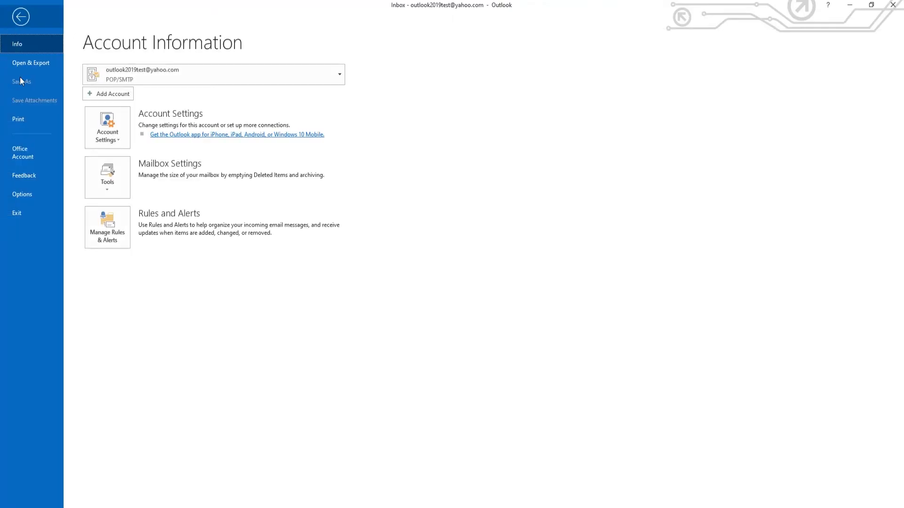
left_click(22, 194)
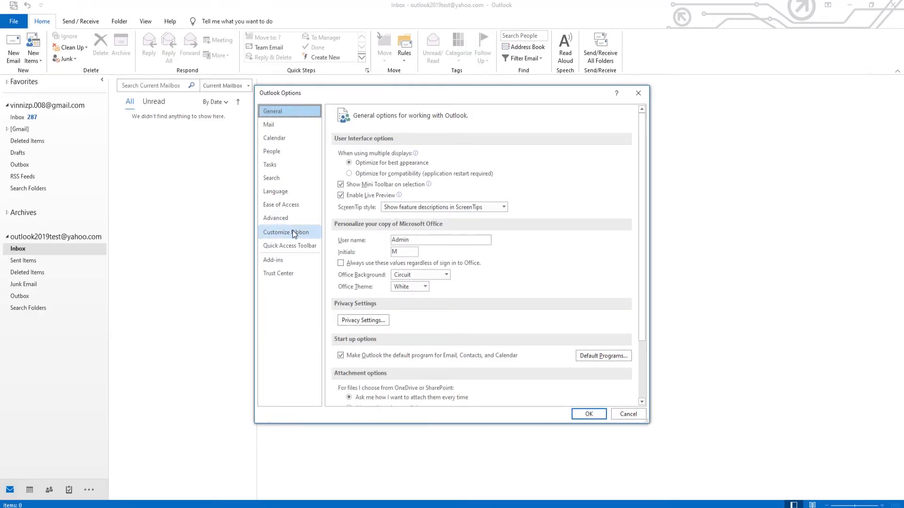
- In Customize Ribbon, add a new group under Home (Mail) and rename it 'Group'
left_click(285, 232)
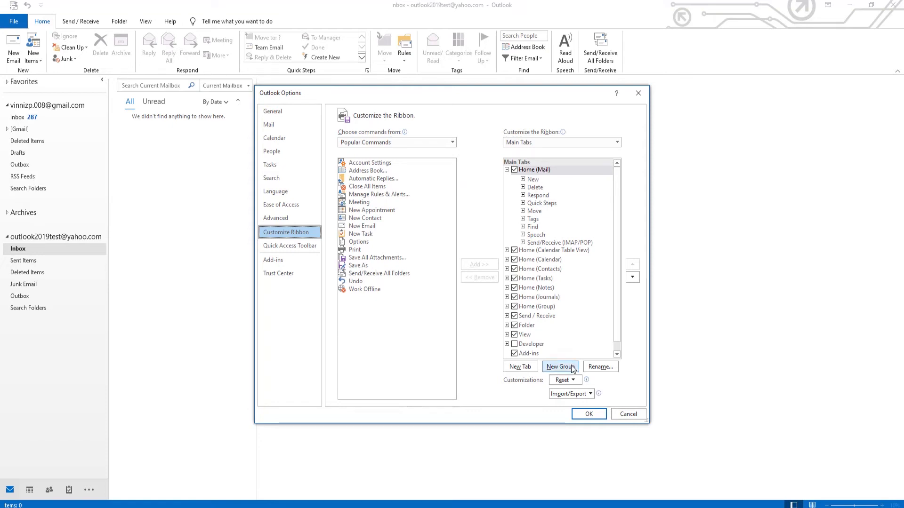
left_click(559, 367)
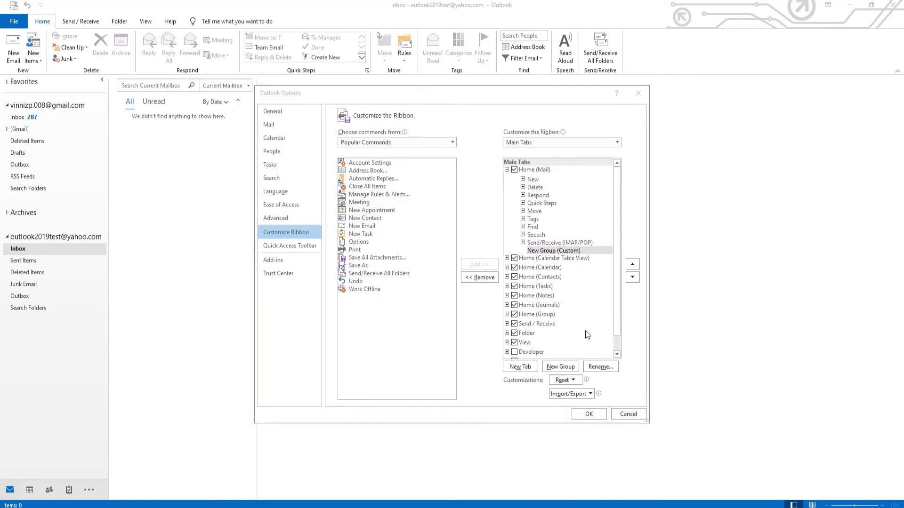
left_click(599, 367)
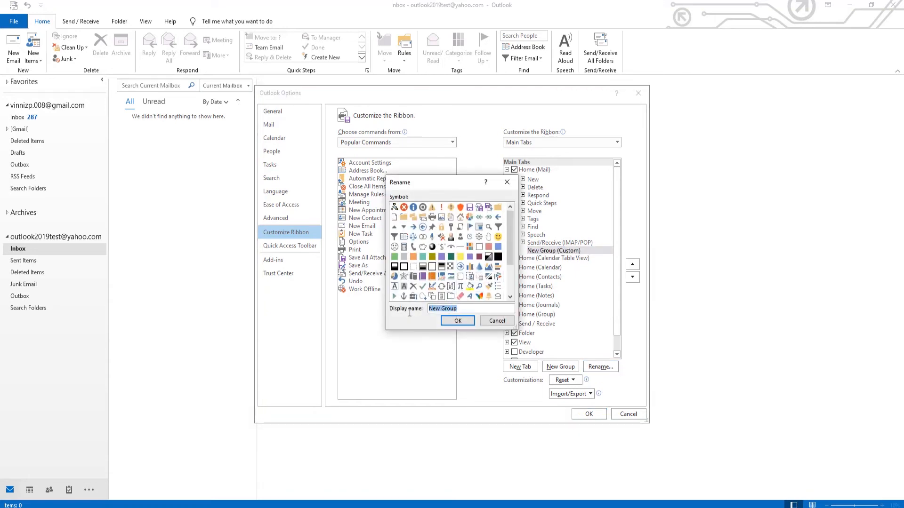
type("Group")
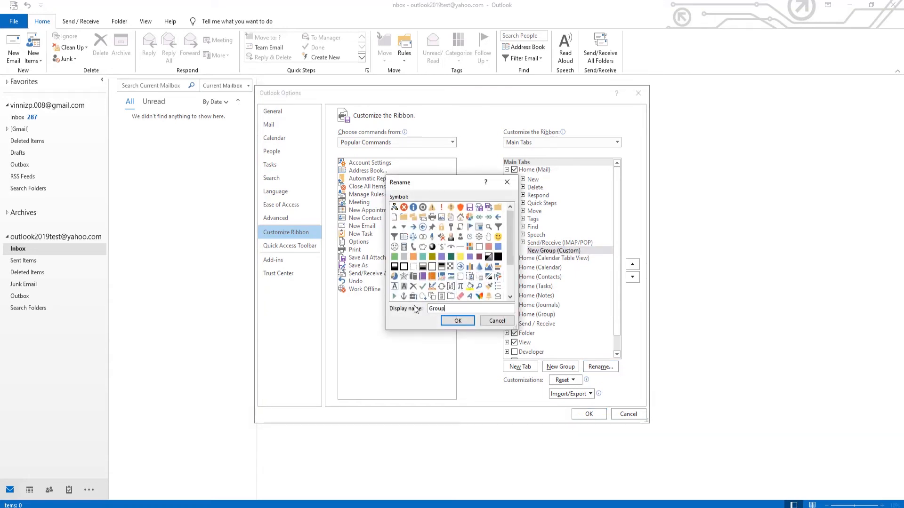